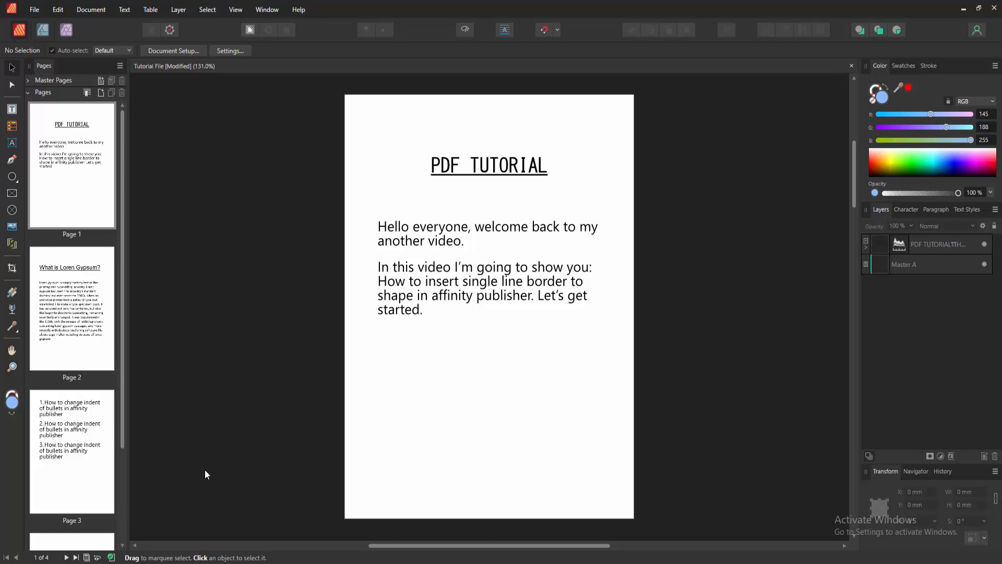
- Scroll the Pages panel down to reach the blank Page 4
scroll(down, 3)
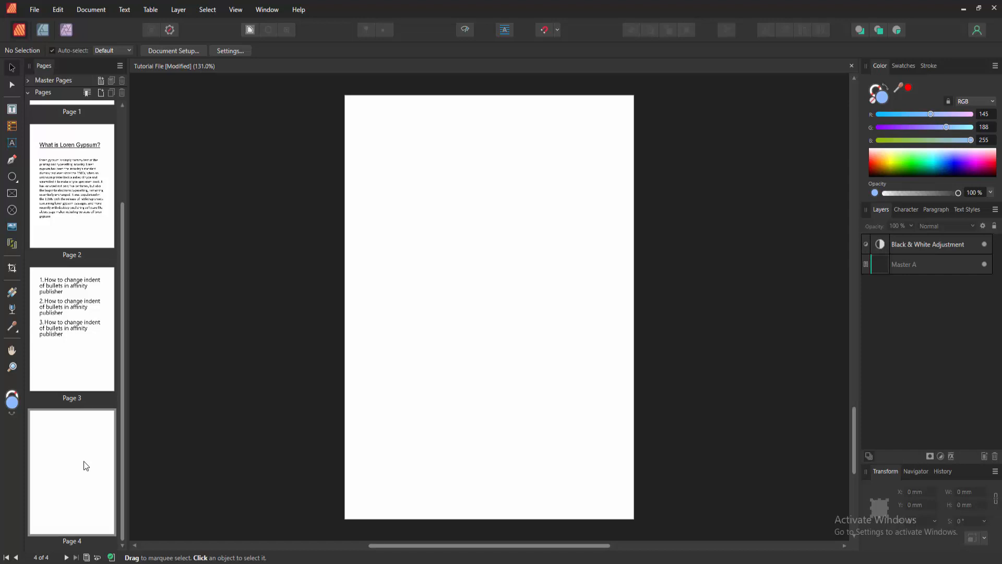
mouse_move(2, 445)
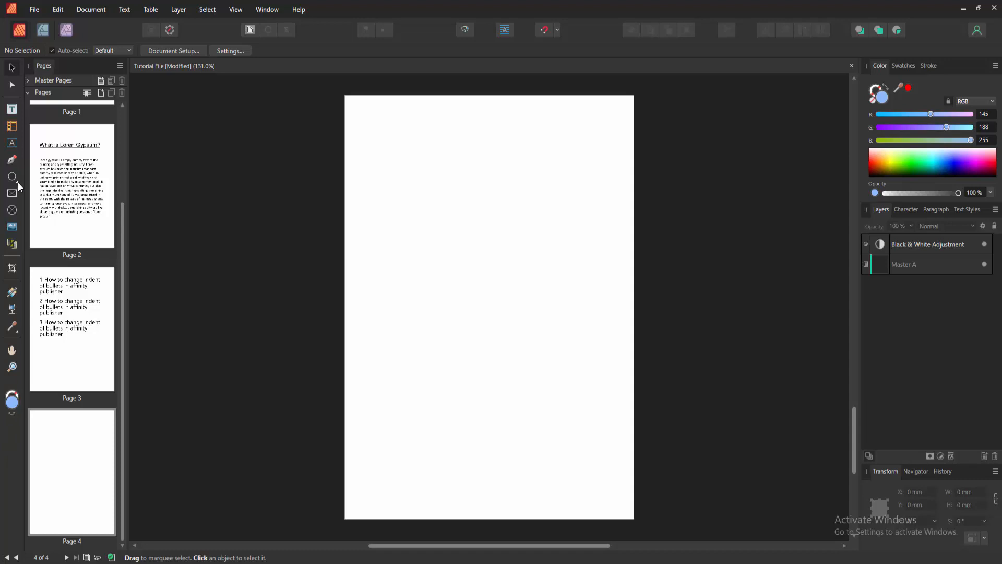
- Draw a light blue pentagon with the Polygon Tool, then return to the Move Tool
click(11, 177)
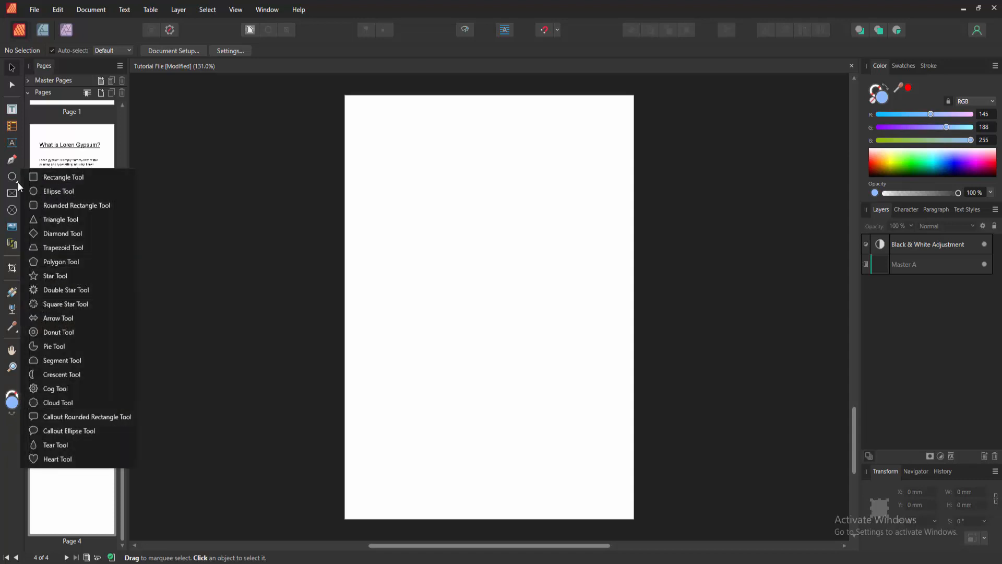
mouse_move(74, 335)
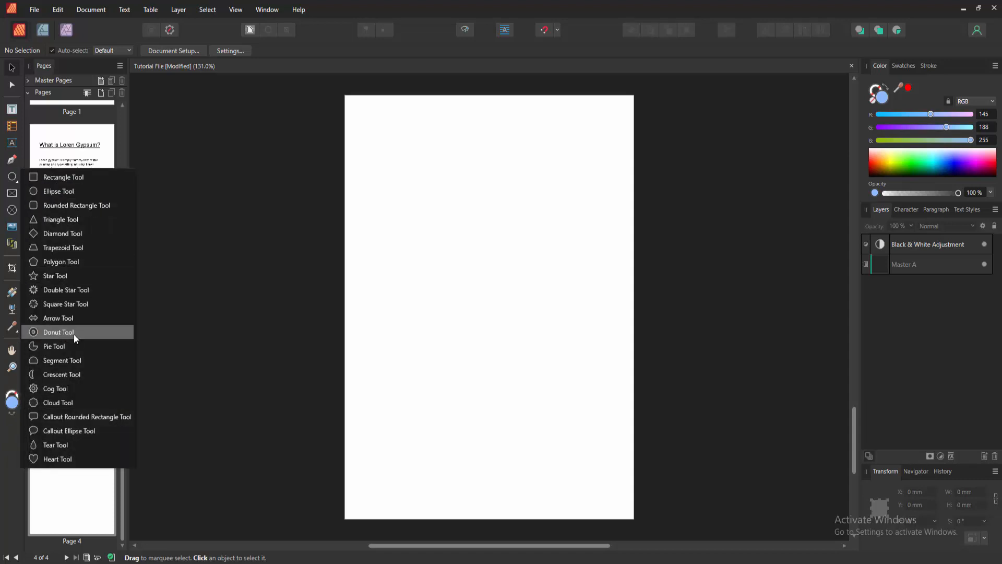
mouse_move(60, 261)
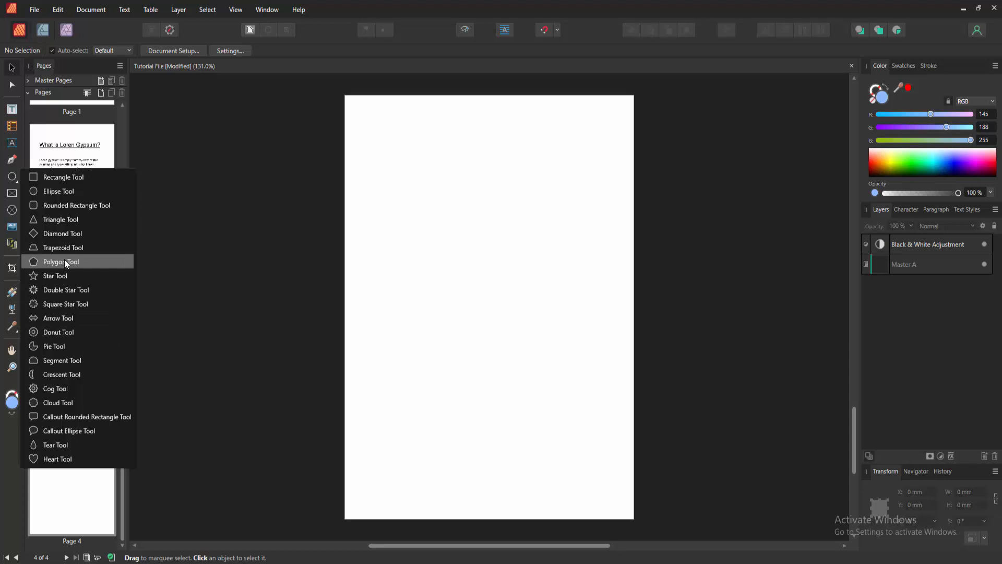
click(60, 261)
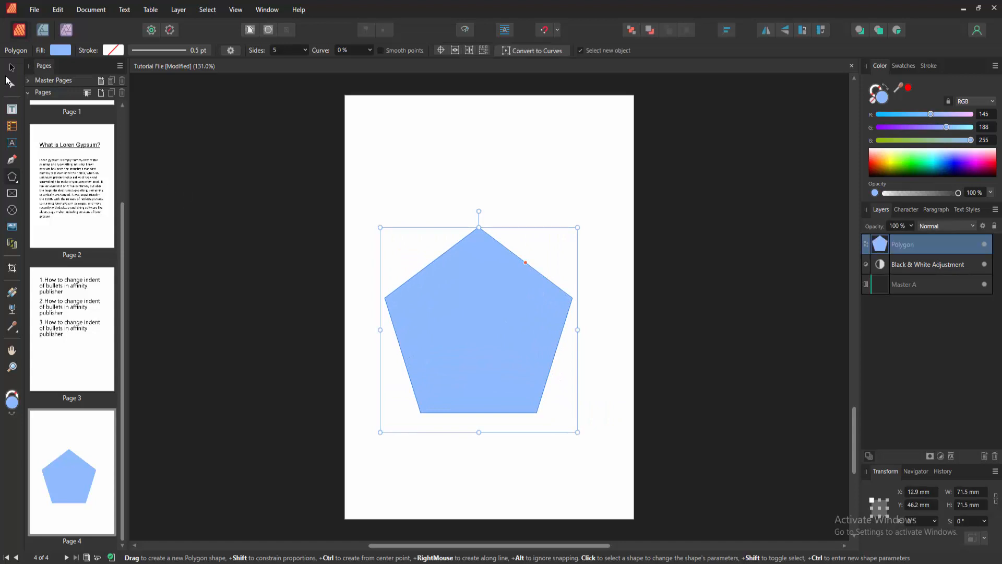
click(11, 67)
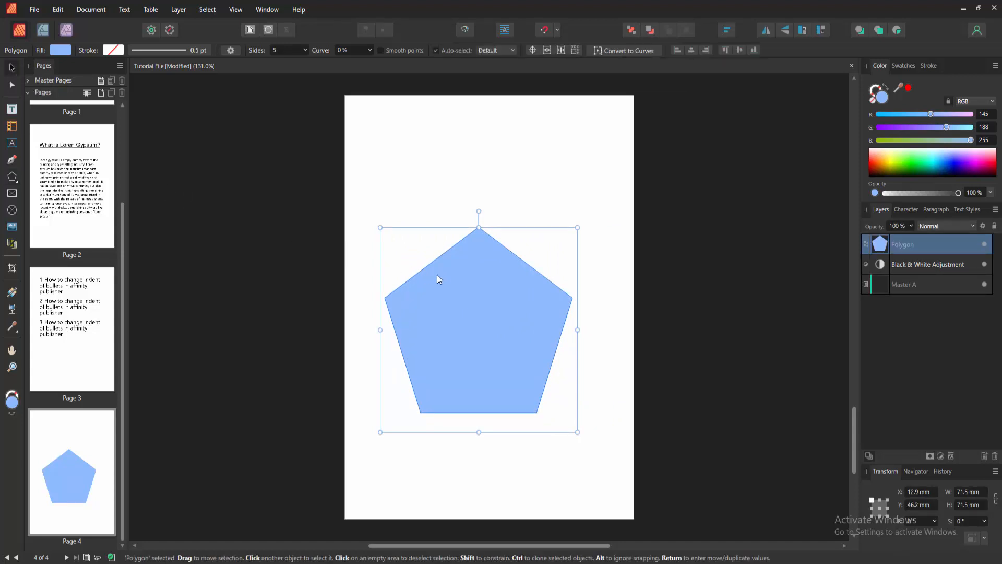
- Shift the pentagon up slightly and give it a 4.3 pt black stroke
drag(438, 322, 444, 307)
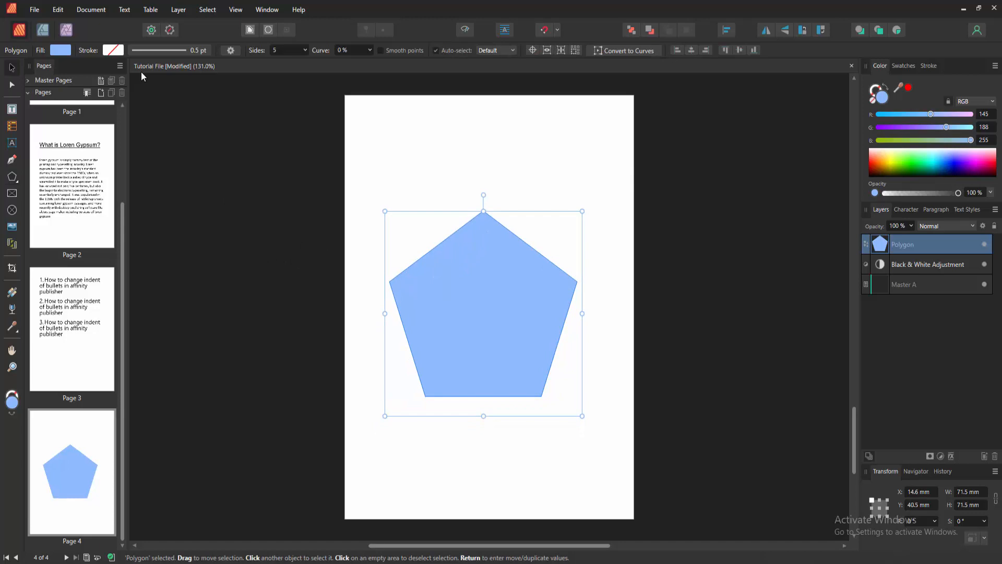
click(60, 50)
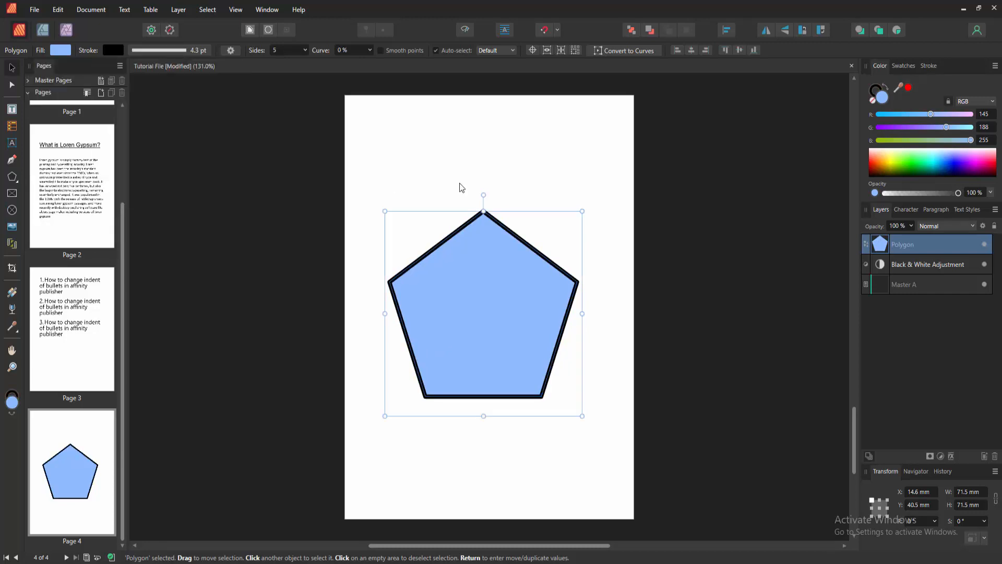
click(345, 181)
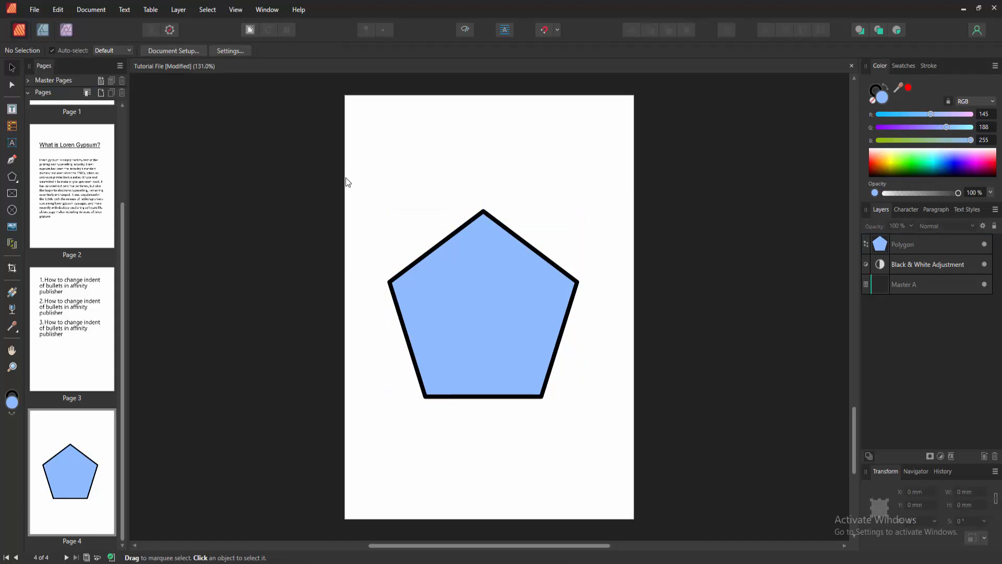
- Set the pentagon's stroke to deep pinkish red and switch it to a gradient
click(483, 307)
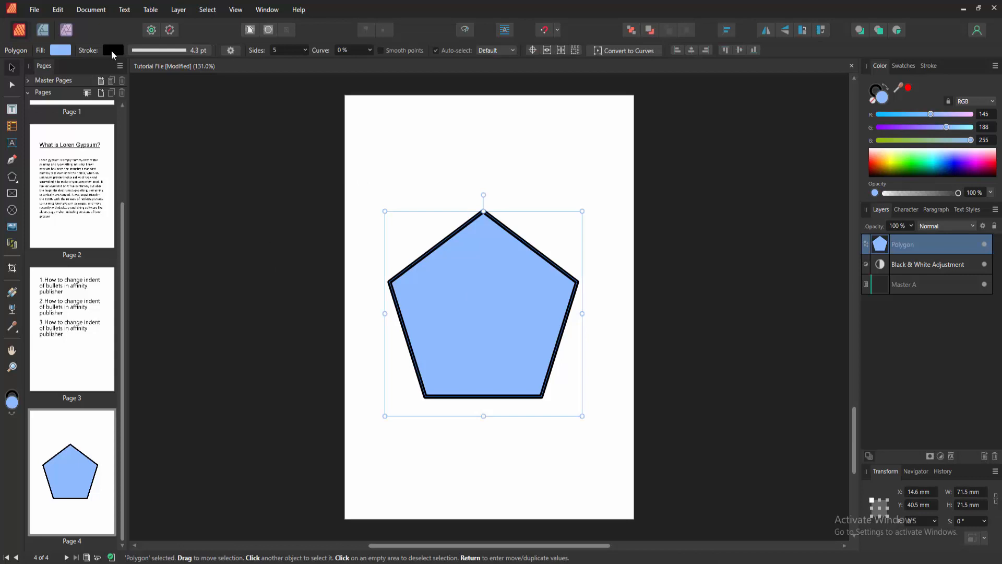
click(113, 50)
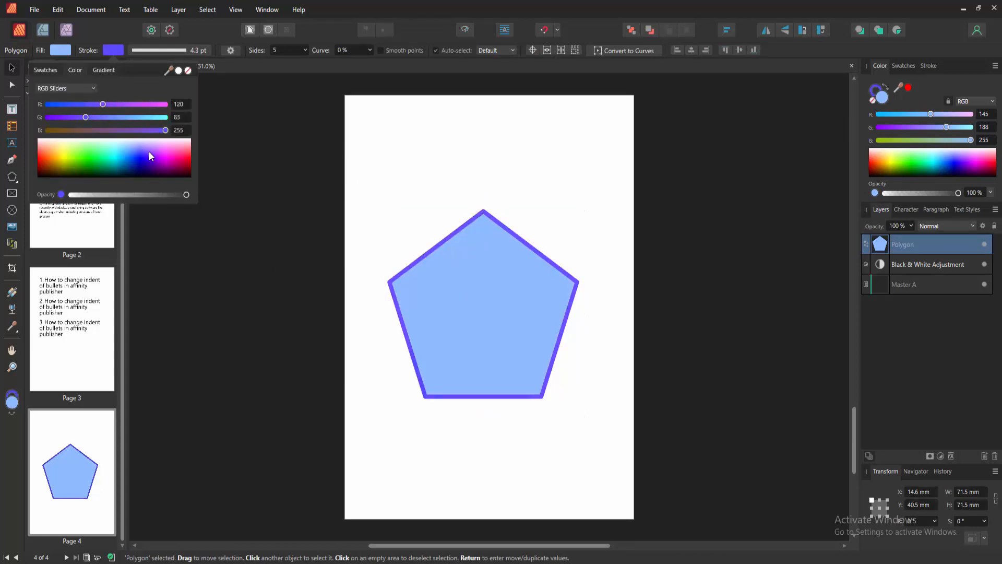
click(171, 150)
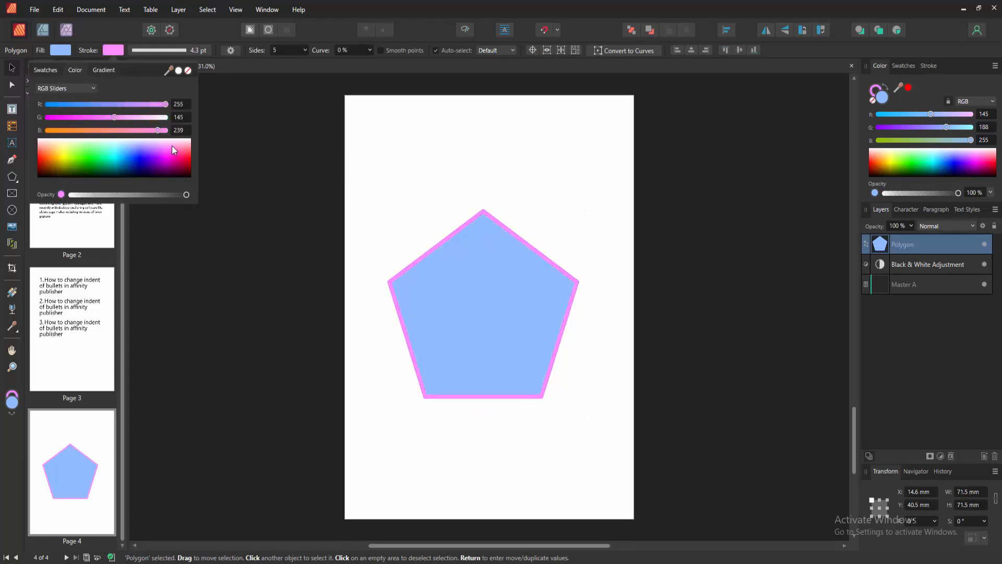
click(184, 158)
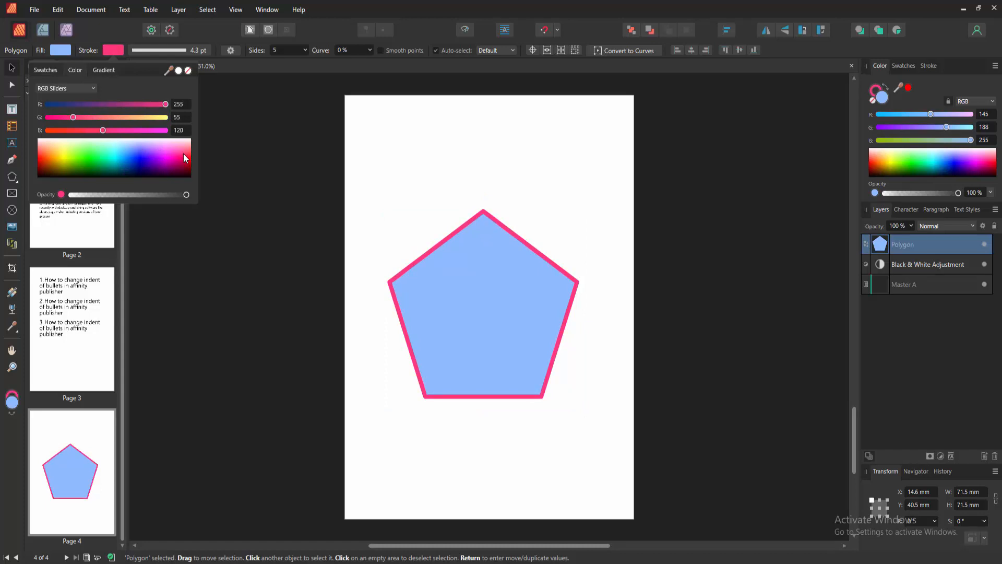
click(102, 70)
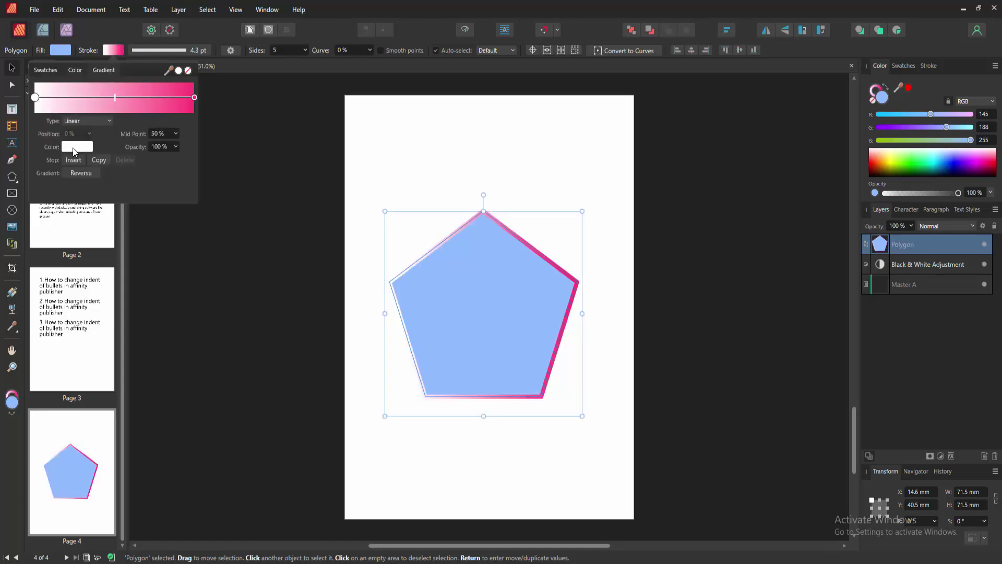
- Set the stroke gradient's starting colour stop to yellow
click(76, 146)
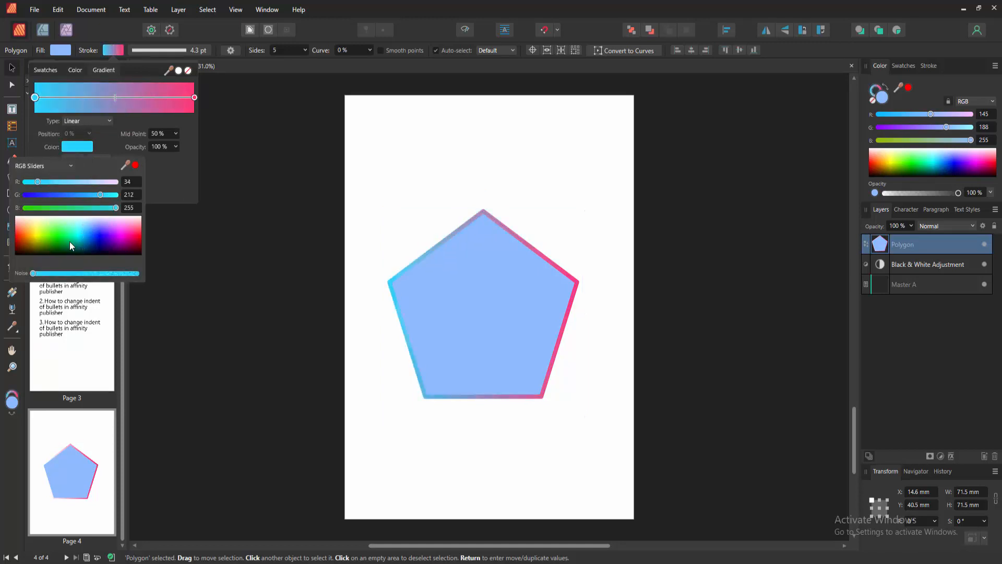
click(35, 236)
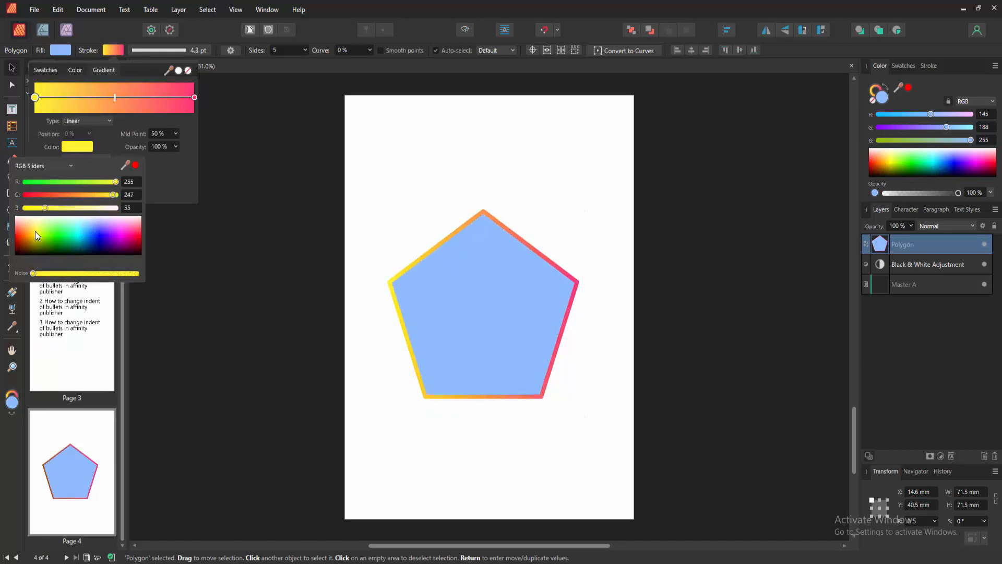